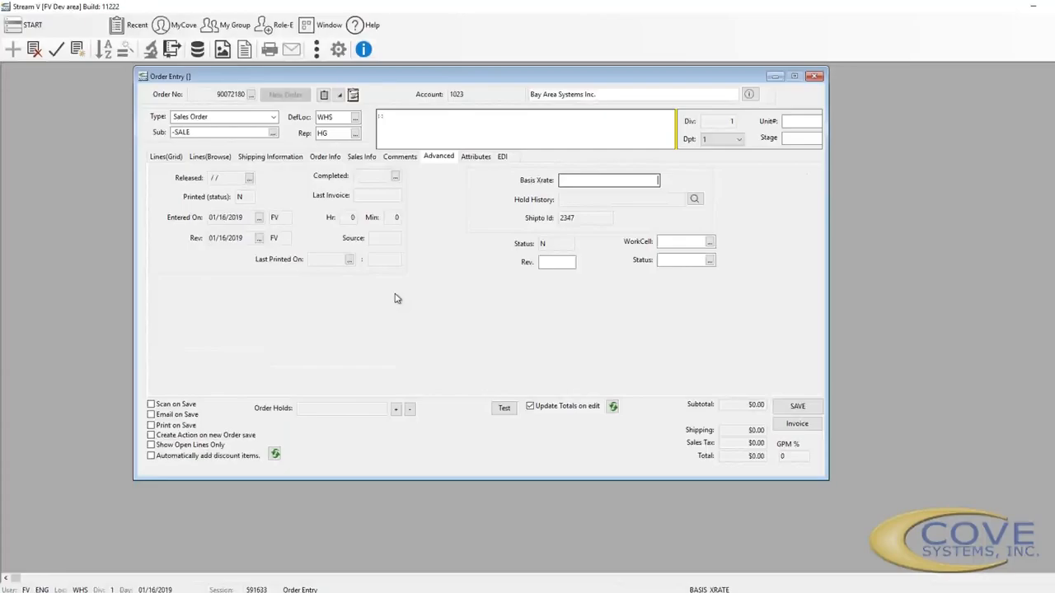
pyautogui.moveTo(453, 312)
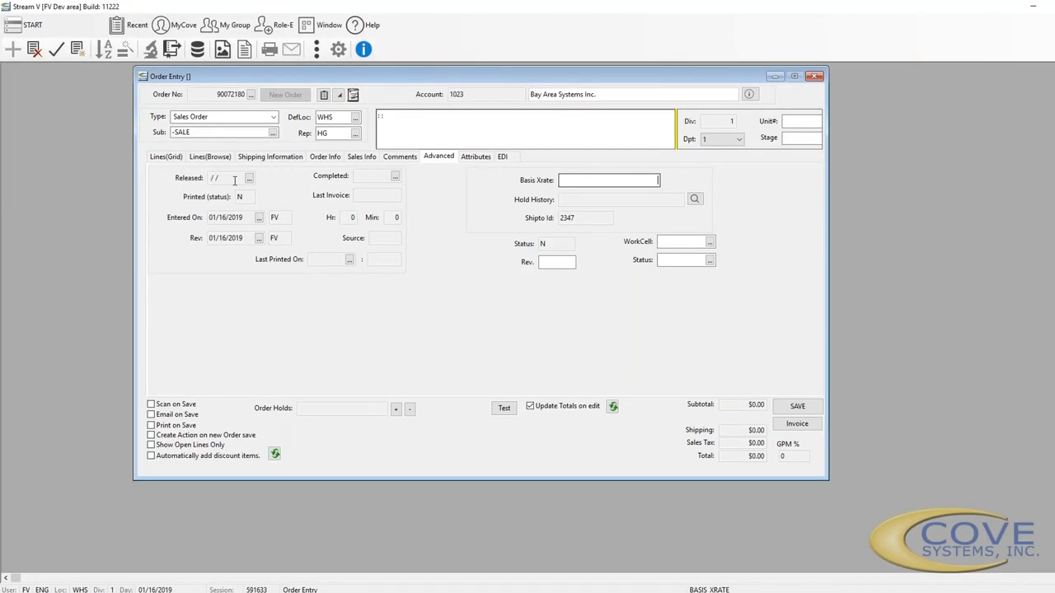
pyautogui.moveTo(322, 205)
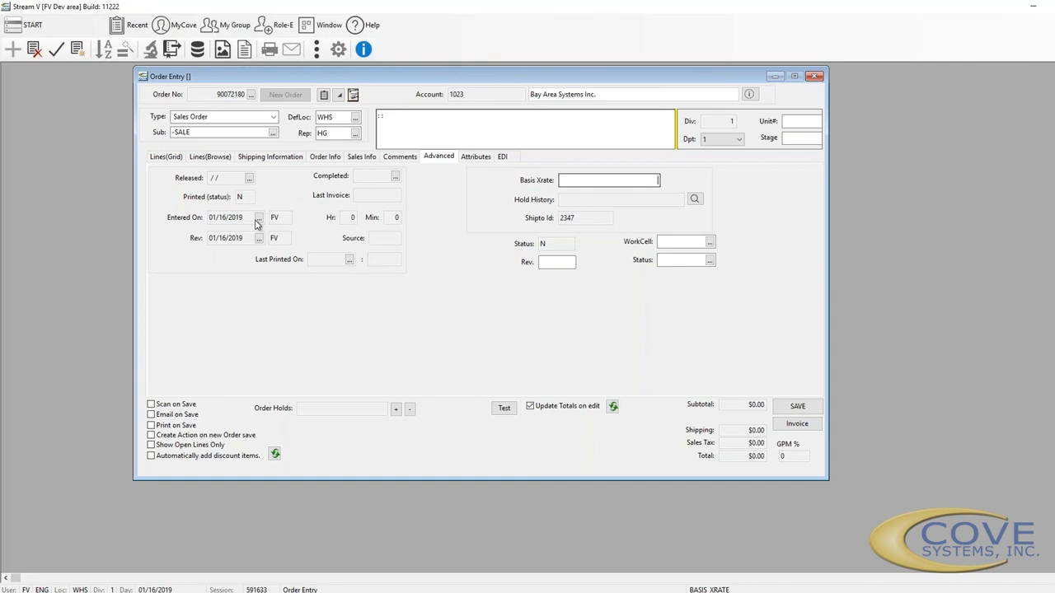
pyautogui.moveTo(317, 269)
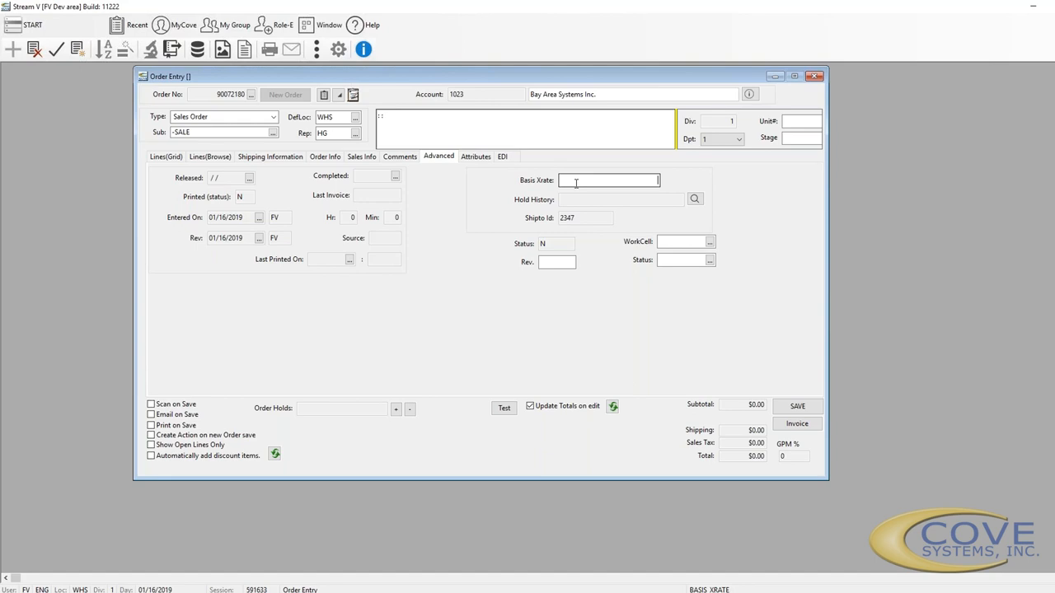
pyautogui.moveTo(640, 212)
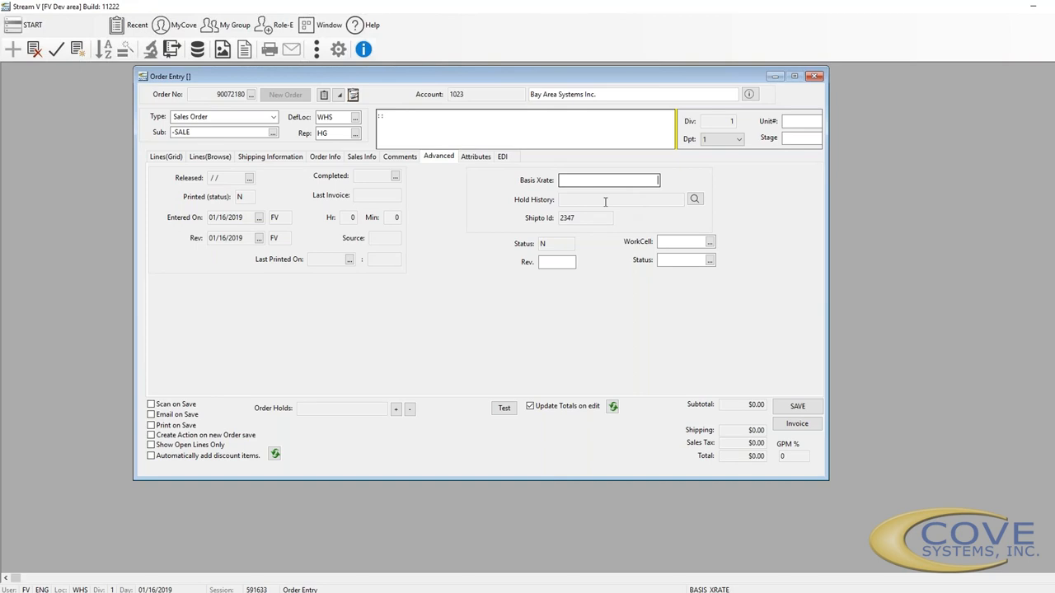
pyautogui.moveTo(584, 221)
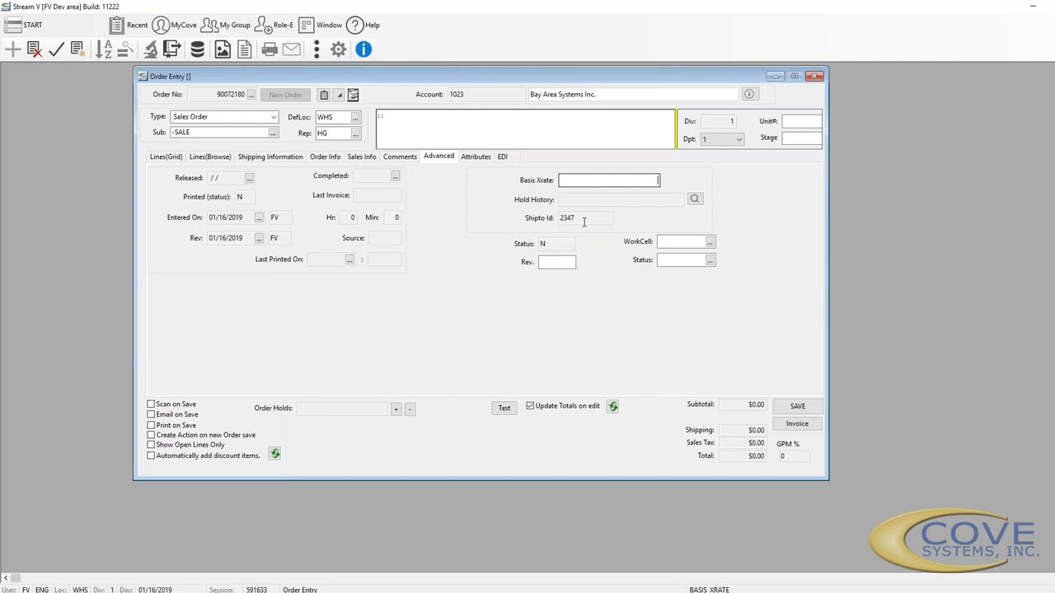
pyautogui.moveTo(614, 271)
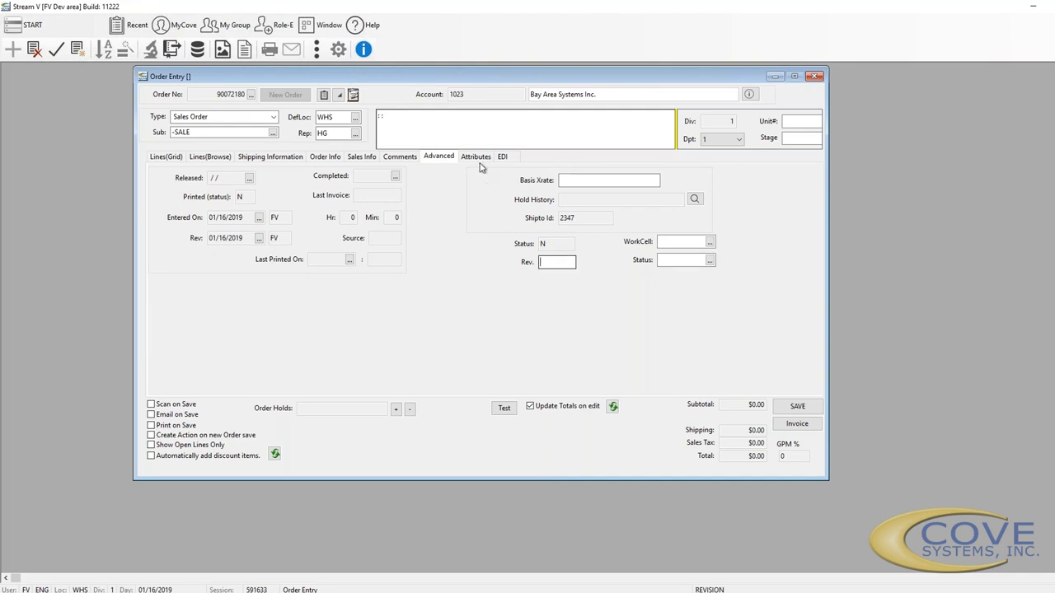
# Open order 90072180's Attributes page to attach the ORDERENTRY header attribute set.
pyautogui.click(475, 157)
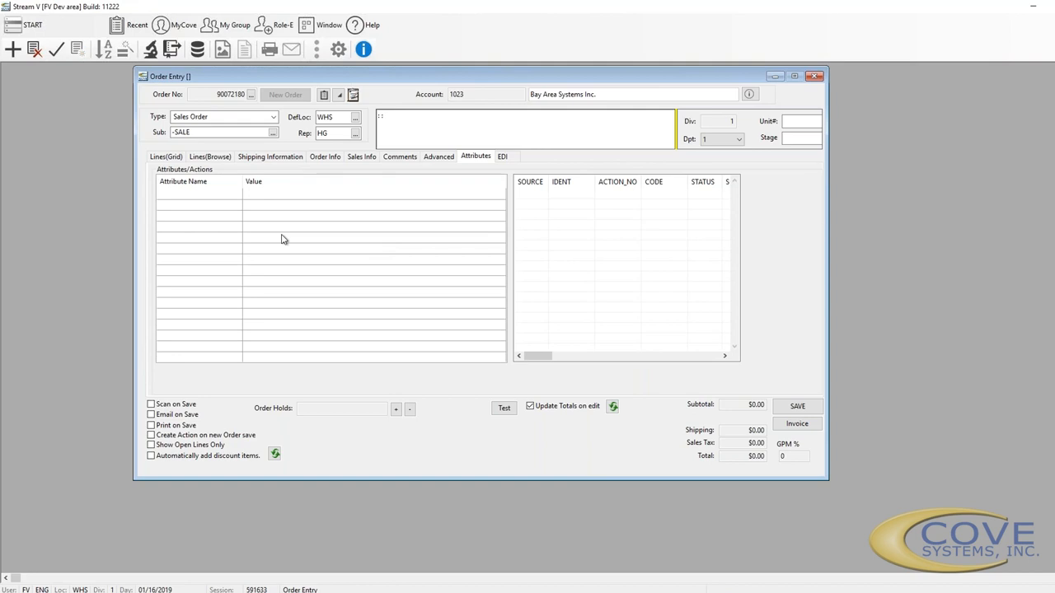
pyautogui.moveTo(285, 235)
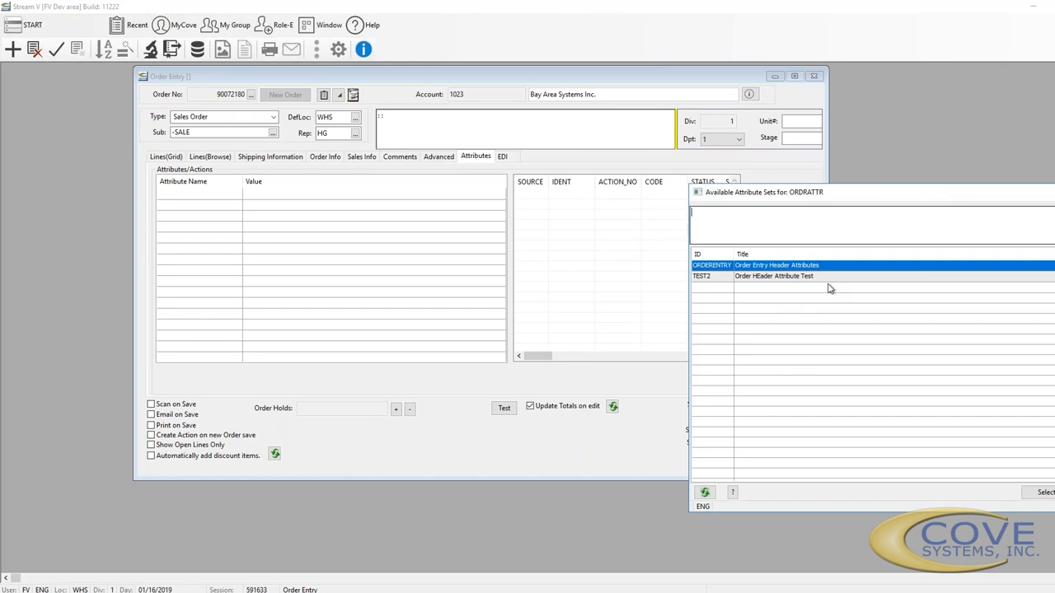
pyautogui.moveTo(817, 274)
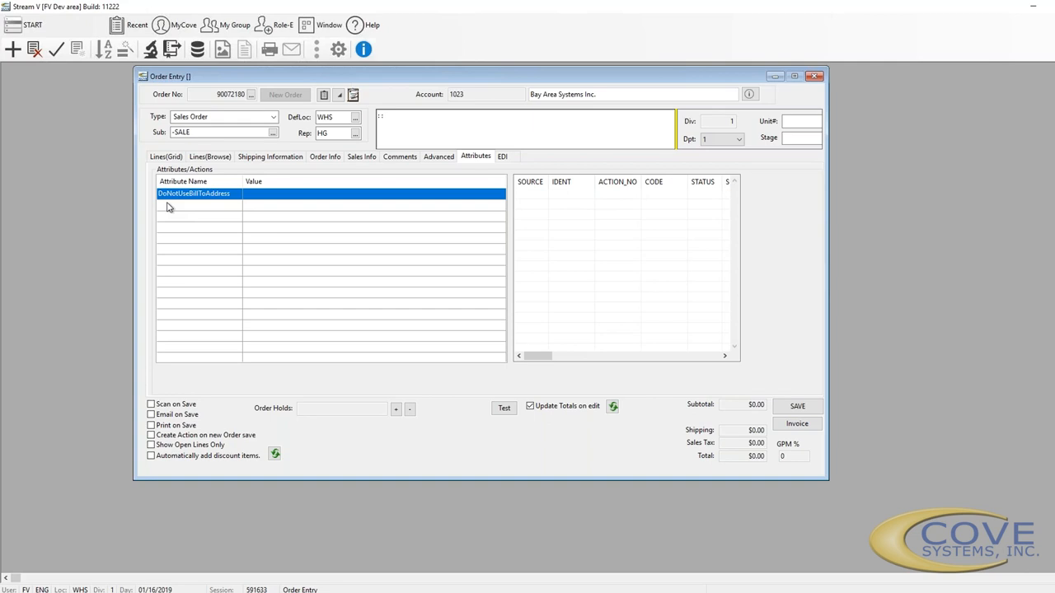
pyautogui.moveTo(316, 225)
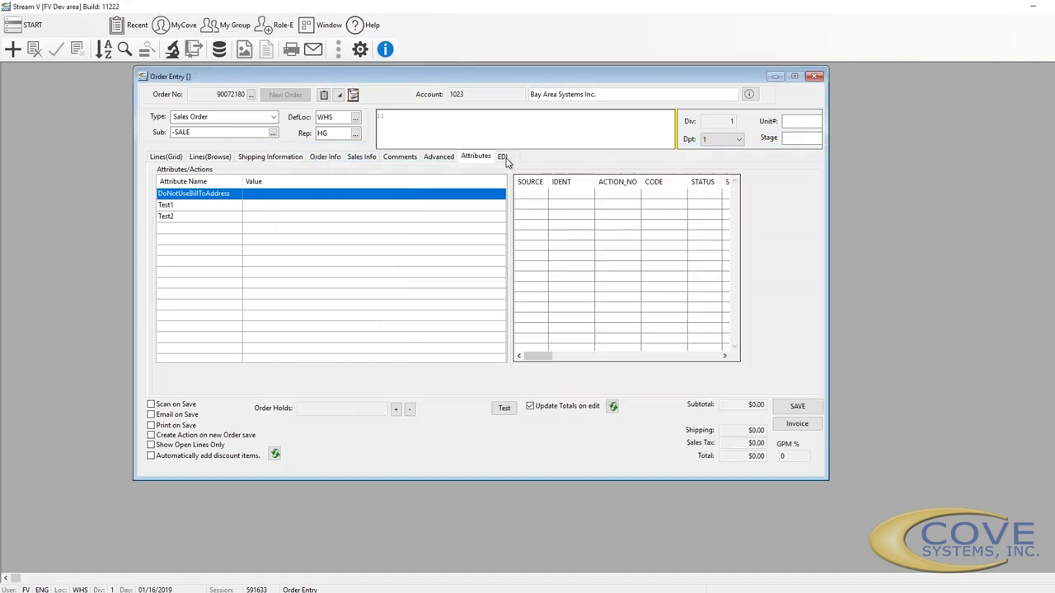
# Switch to order 90072180's EDI tab to view its acknowledgement details.
pyautogui.click(502, 156)
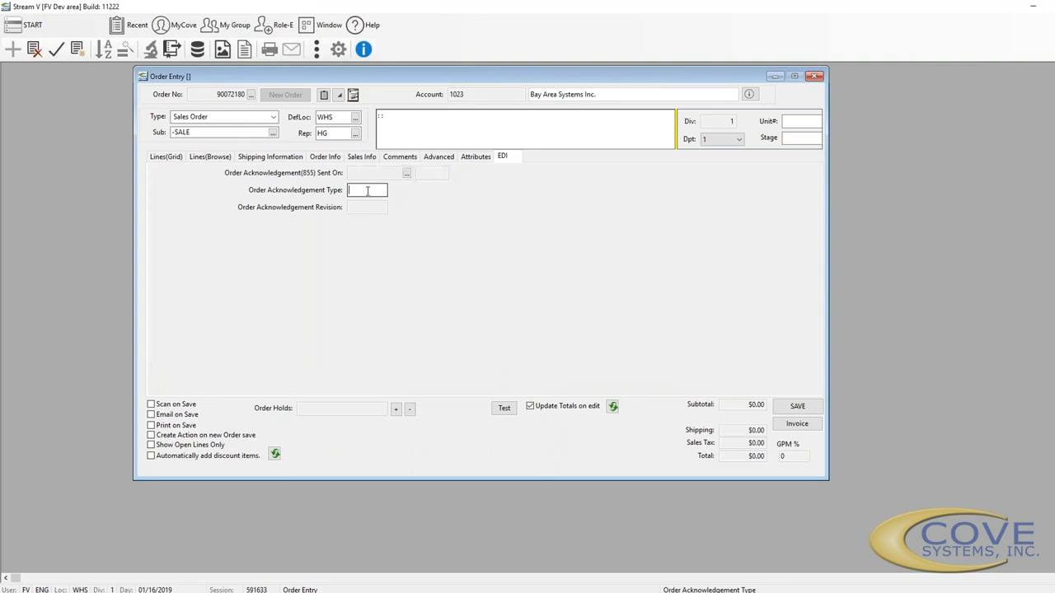
pyautogui.moveTo(360, 203)
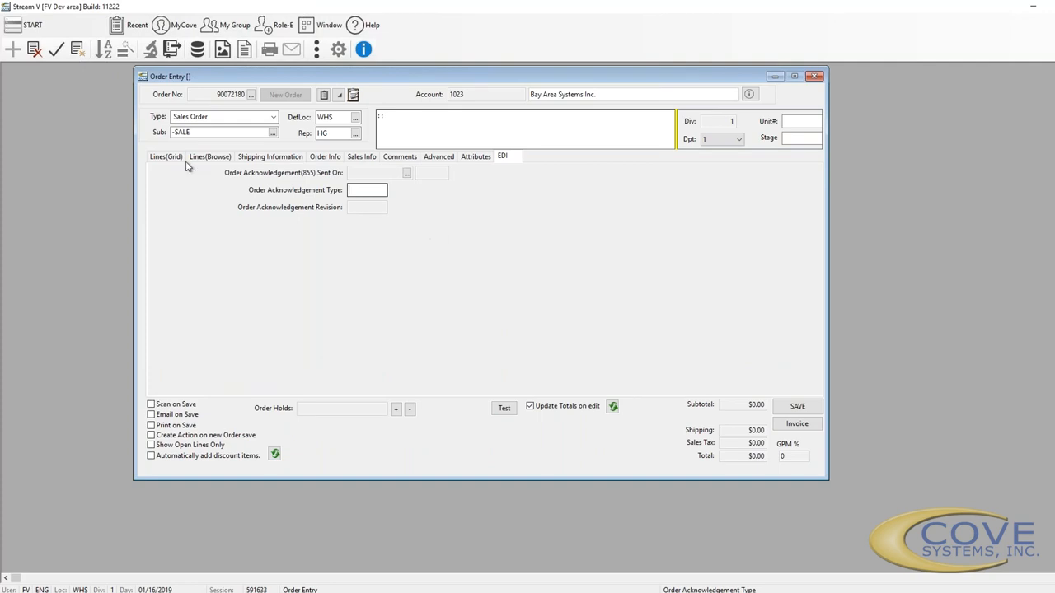
# In the Lines grid, enter item CD100 on line 1 for the CD3003 CDROM drive.
pyautogui.click(166, 157)
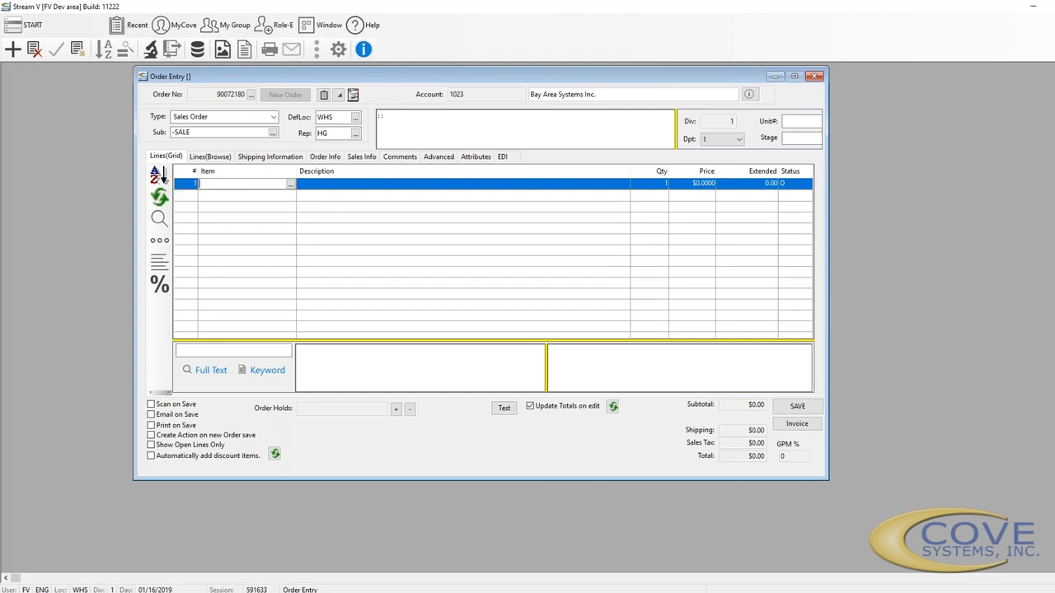
pyautogui.write('CD1003')
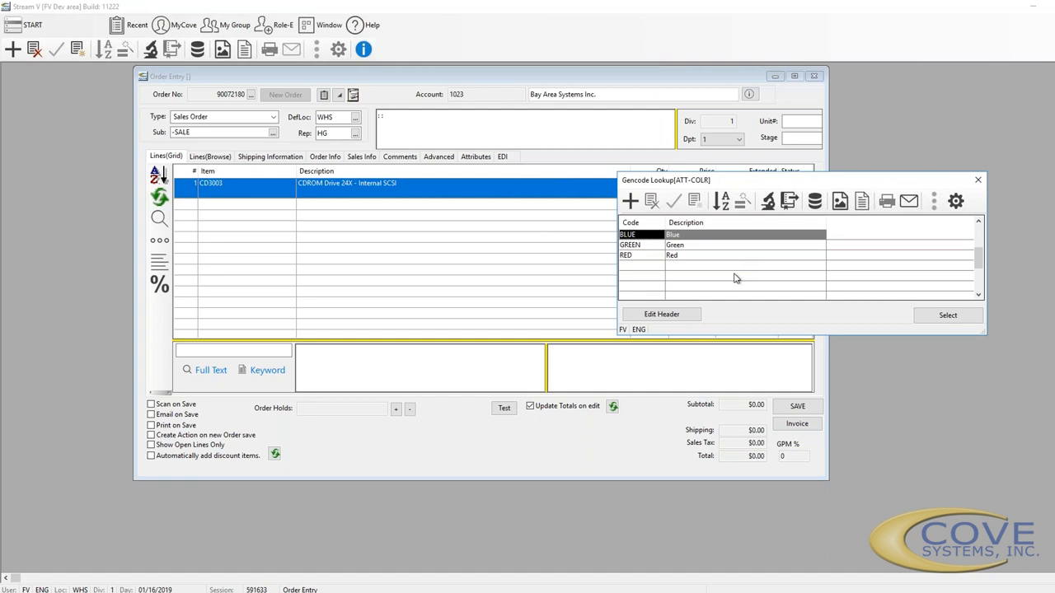
pyautogui.moveTo(707, 187)
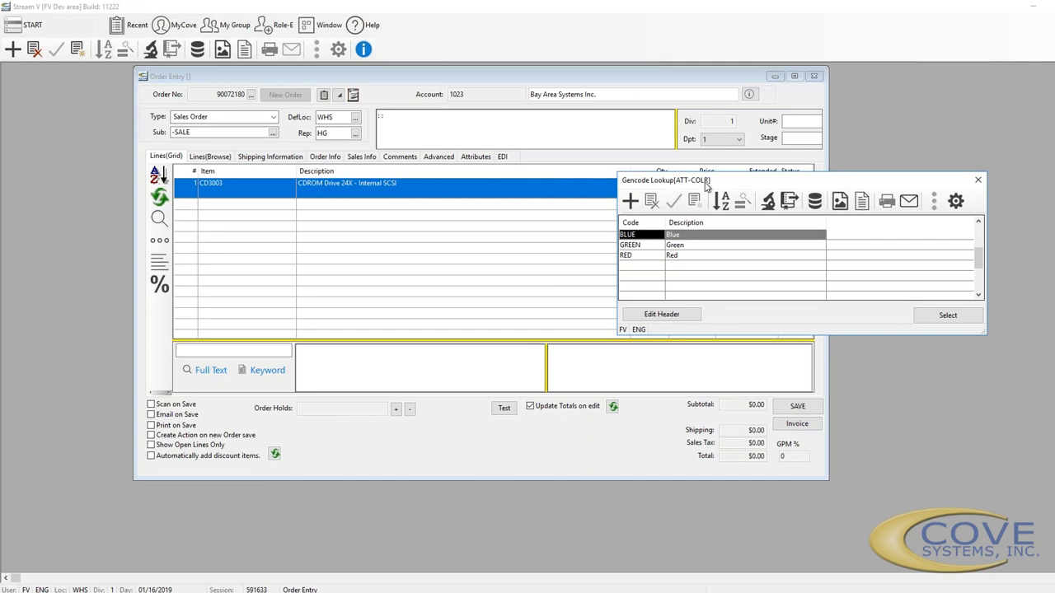
pyautogui.moveTo(244, 239)
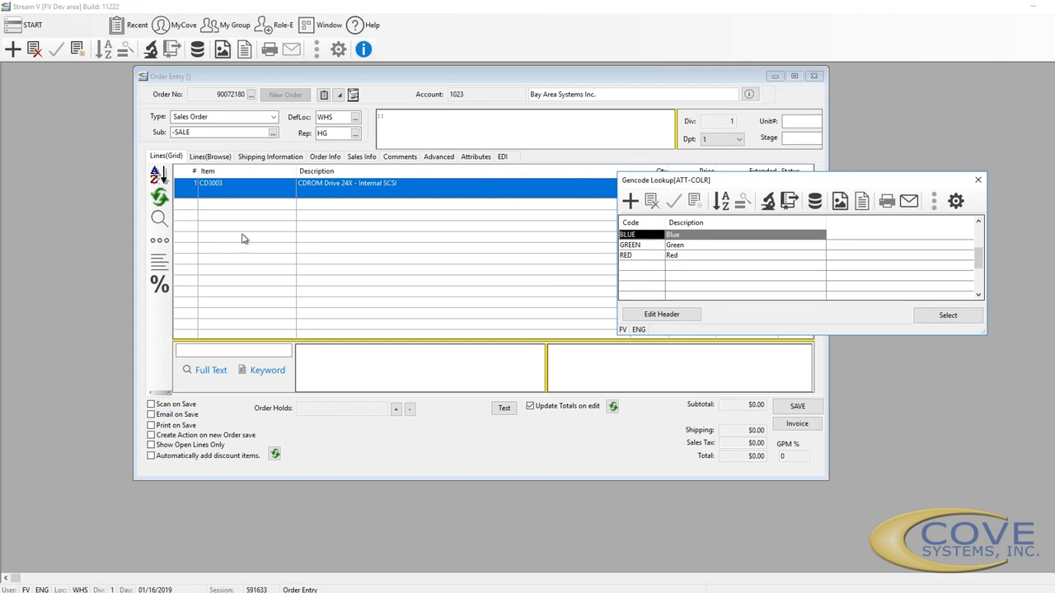
pyautogui.moveTo(381, 200)
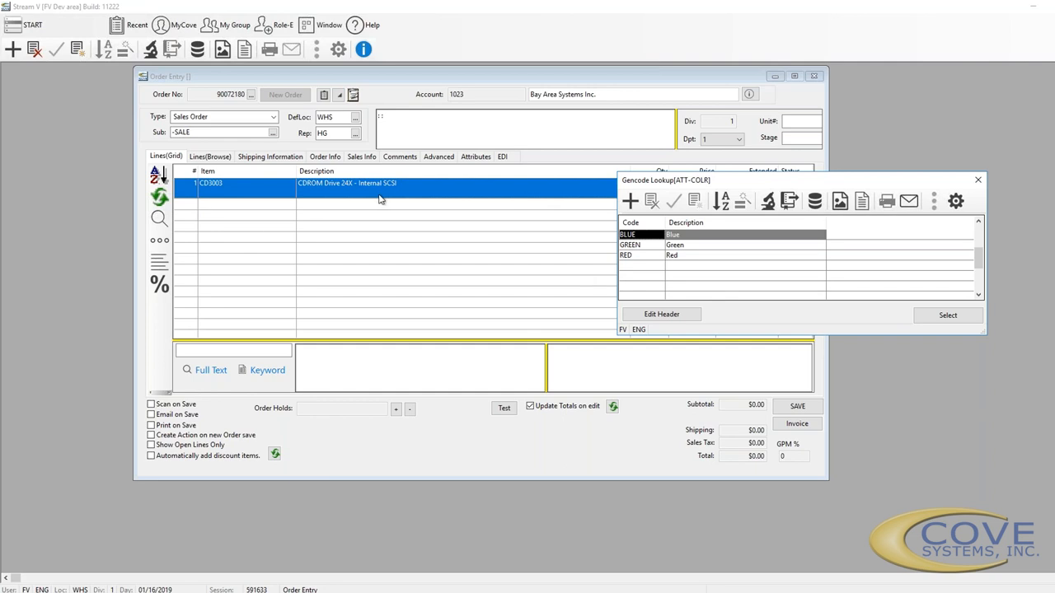
pyautogui.moveTo(717, 338)
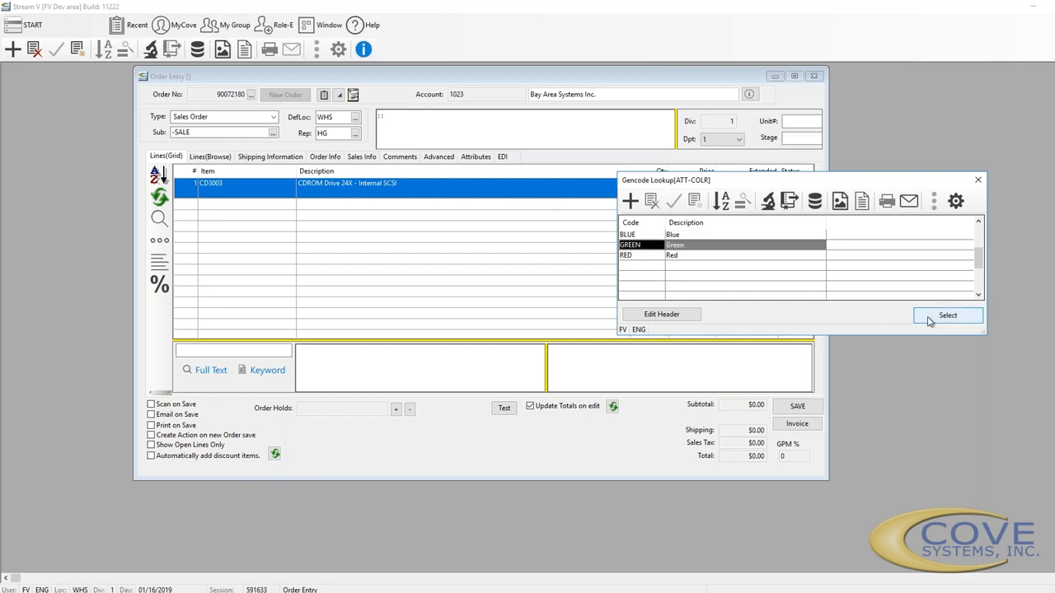
# Give the CD3003 line Faceplate Color GREEN, Port# 1, Position 3 and a Type value.
pyautogui.click(948, 316)
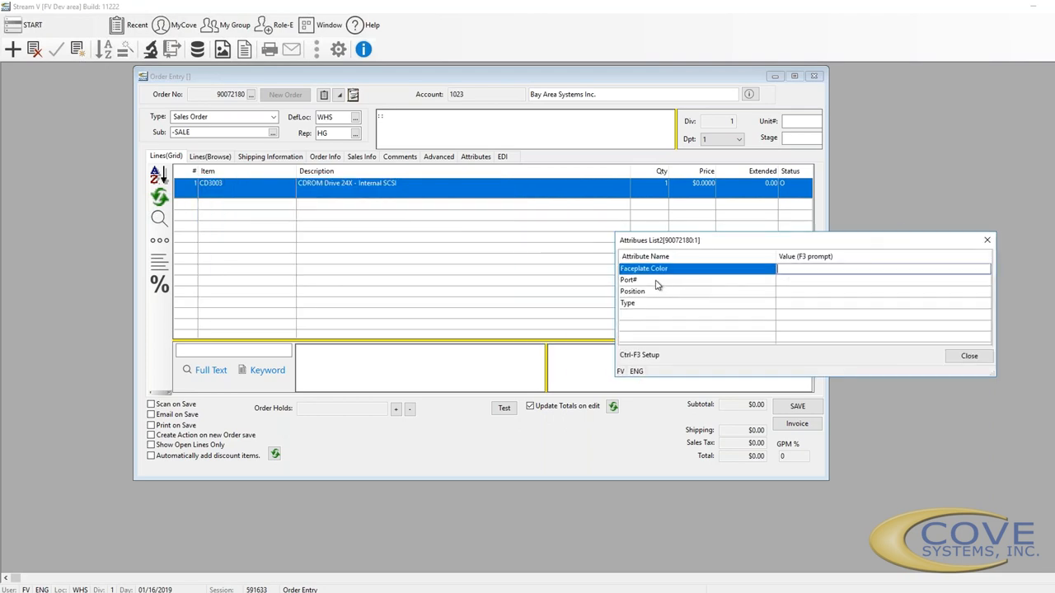
pyautogui.click(882, 269)
pyautogui.write('GREEN')
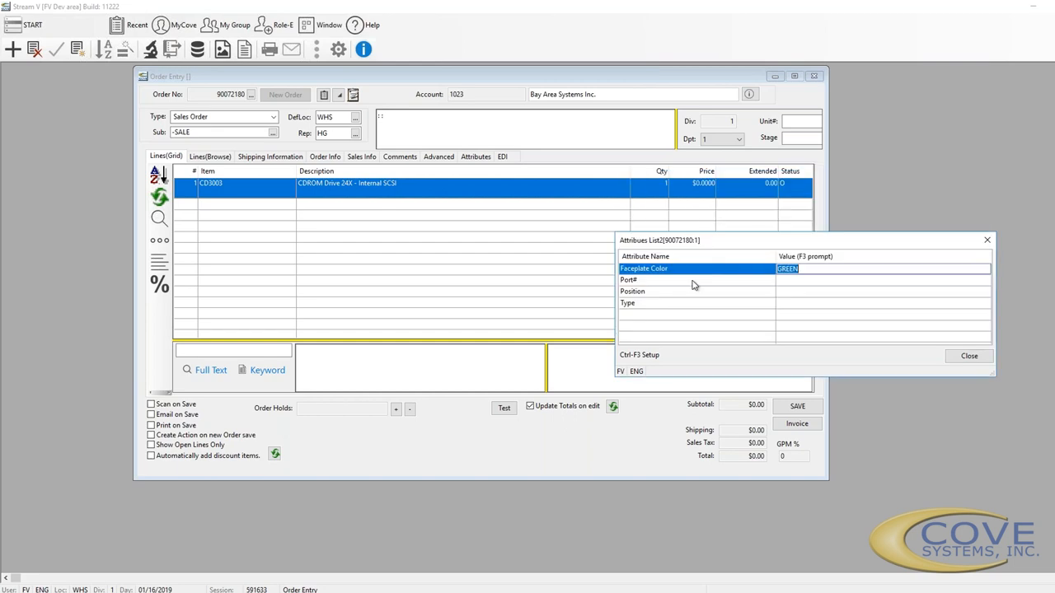
pyautogui.click(696, 280)
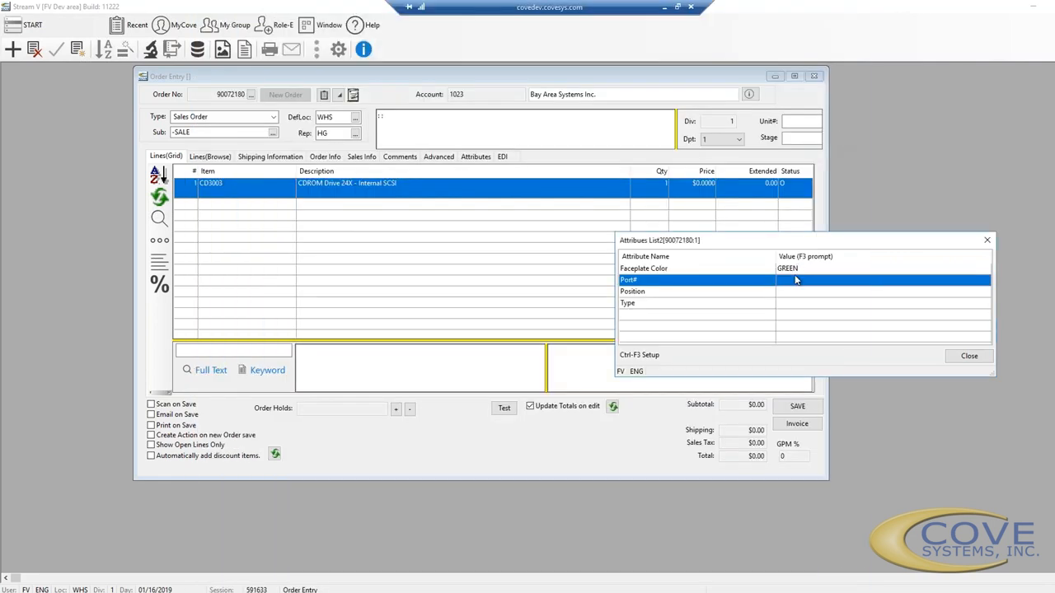
pyautogui.write('1')
pyautogui.click(883, 292)
pyautogui.write('3')
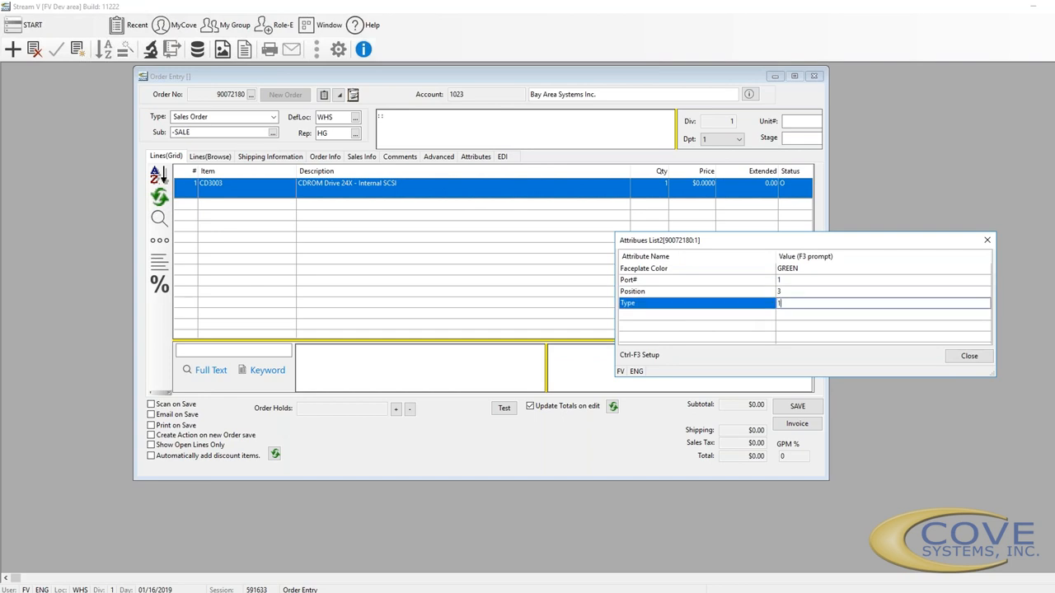
pyautogui.click(969, 356)
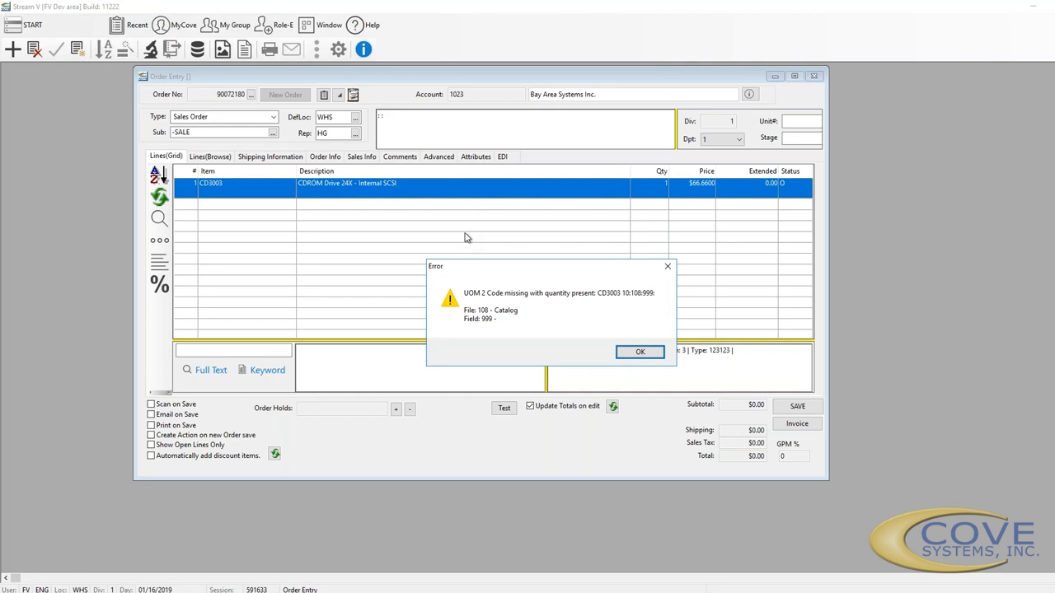
pyautogui.moveTo(507, 298)
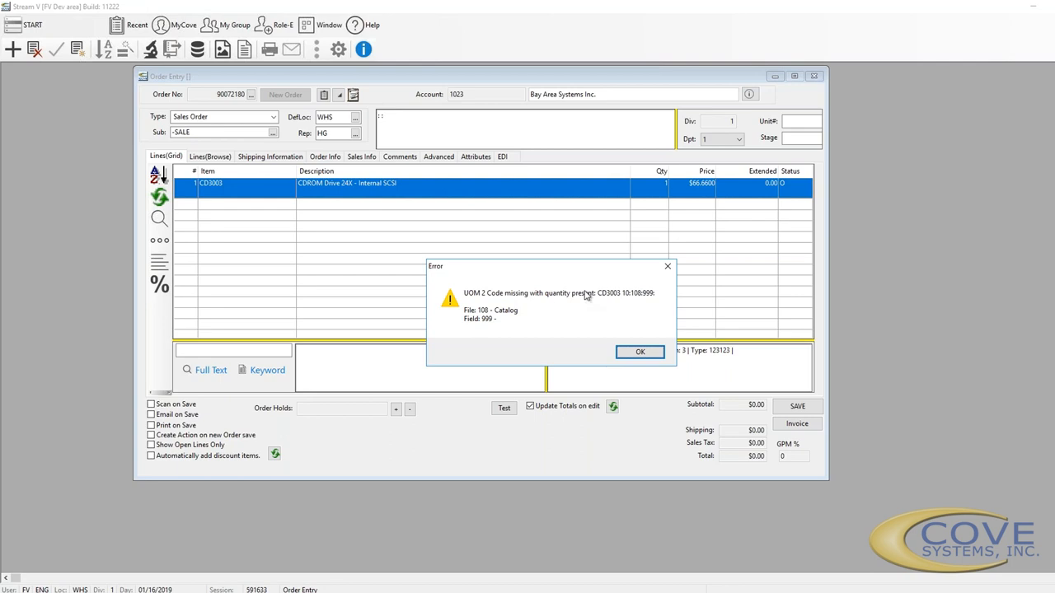
# Dismiss the UOM 2 Code missing error on the CD3003 line.
pyautogui.click(639, 352)
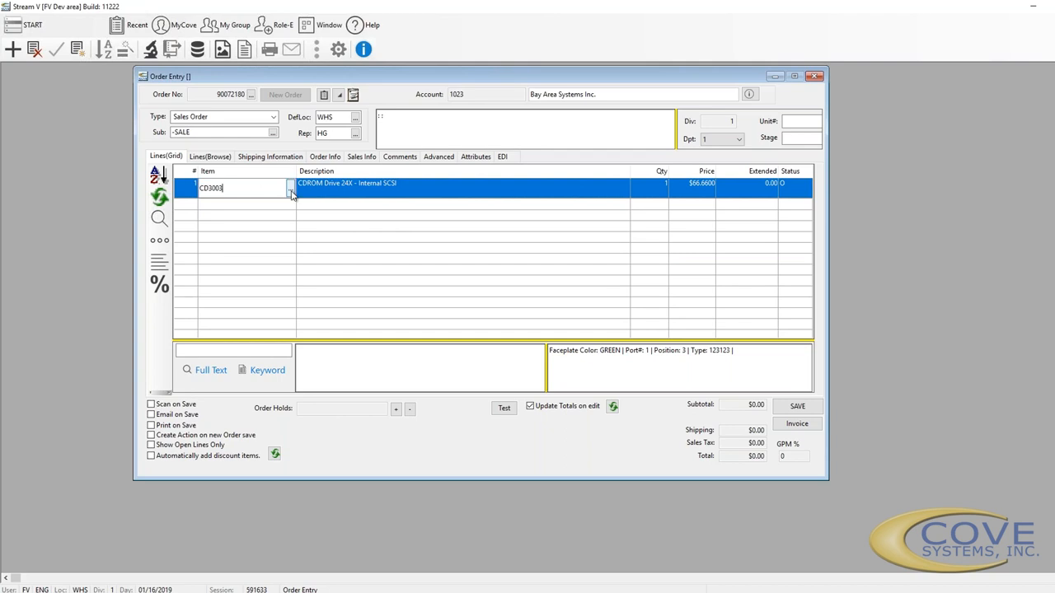
# Look up and select Timken bearing 02474 CONE for line 1, placing the order on hold.
pyautogui.click(290, 188)
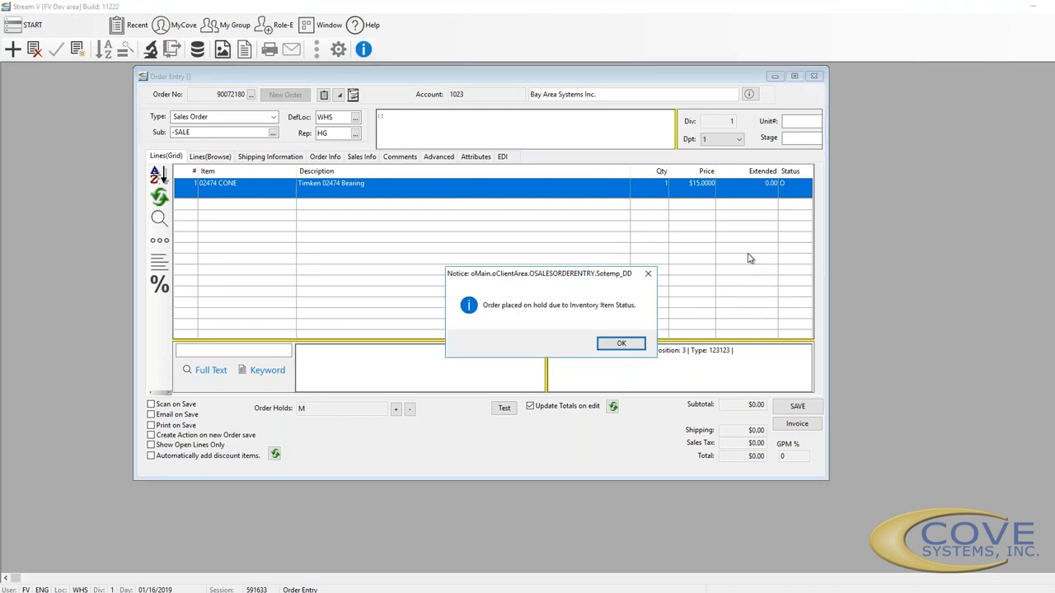
pyautogui.moveTo(489, 312)
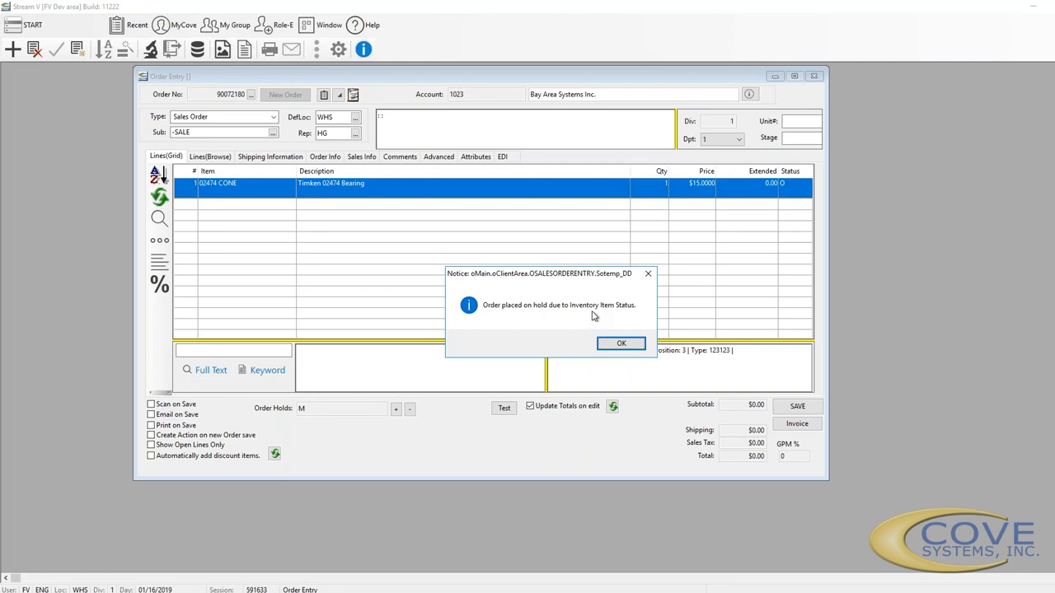
pyautogui.moveTo(621, 343)
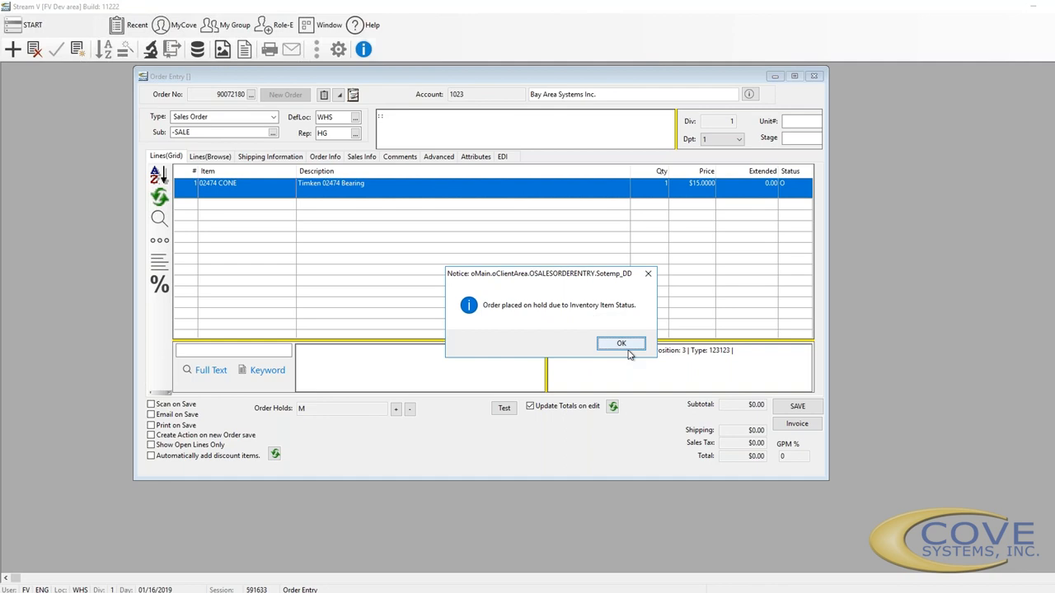
# Acknowledge the hold, then add related items 0111A and -BROKER_ITEM as new order lines.
pyautogui.click(621, 343)
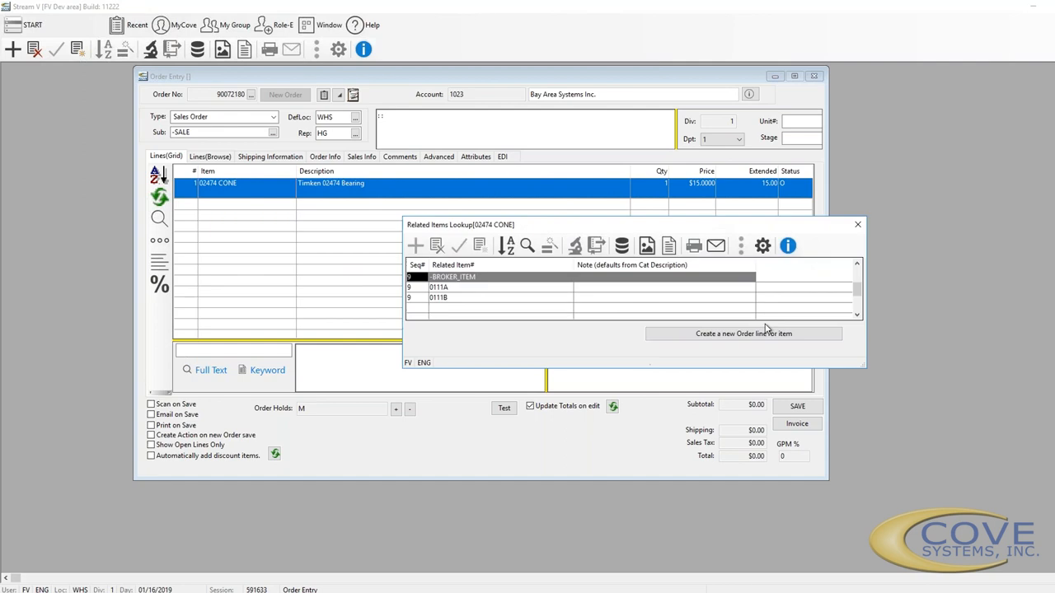
pyautogui.moveTo(352, 242)
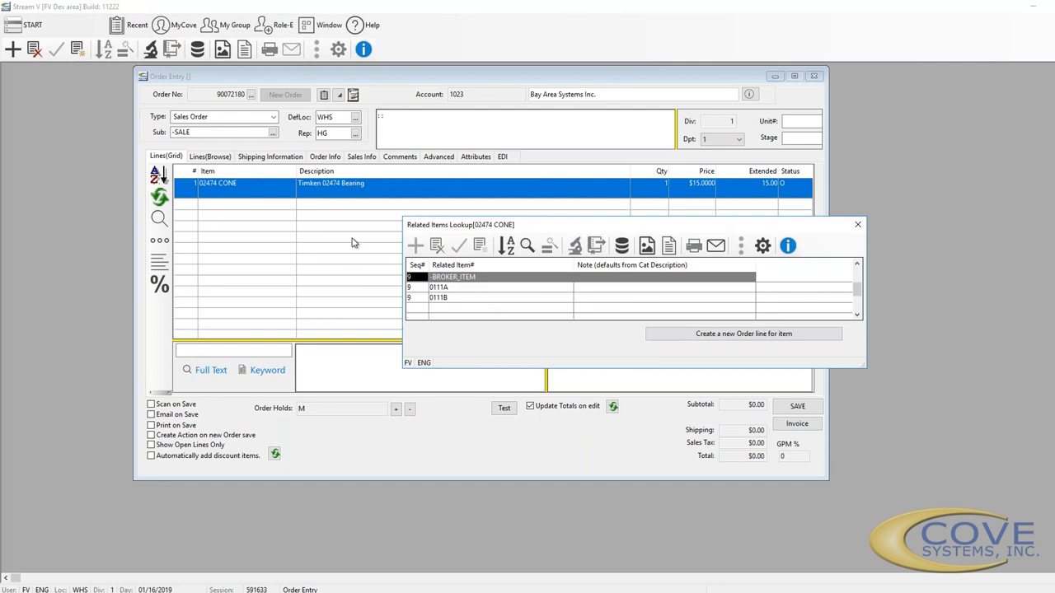
pyautogui.moveTo(480, 301)
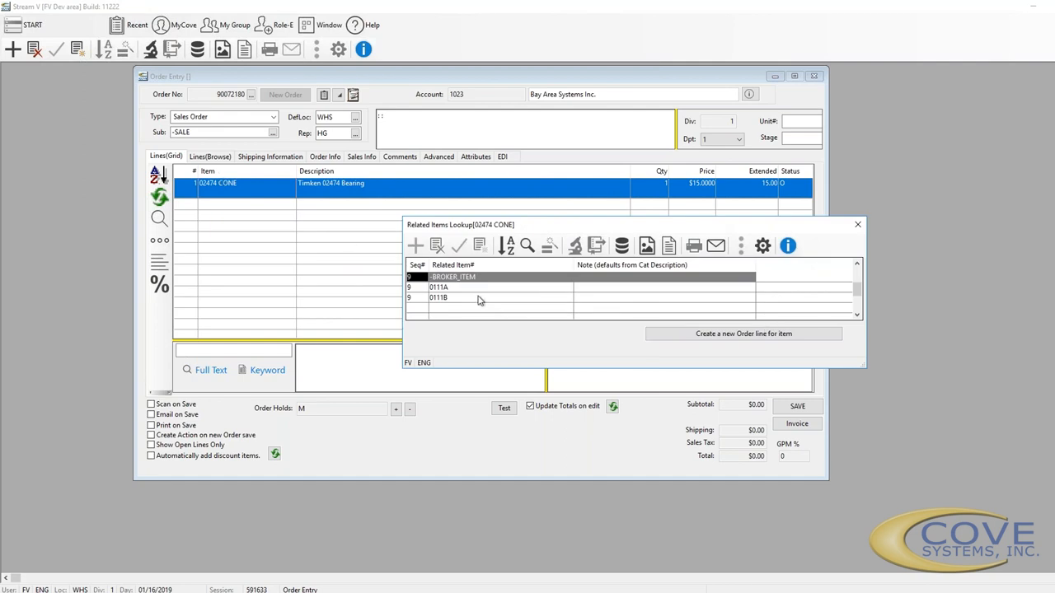
pyautogui.click(439, 287)
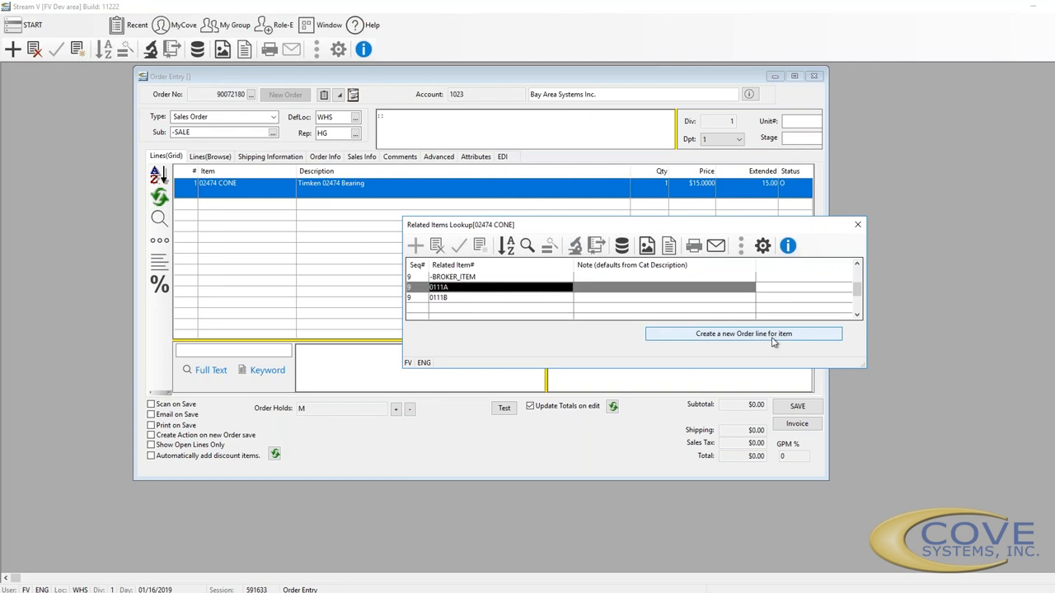
pyautogui.click(743, 333)
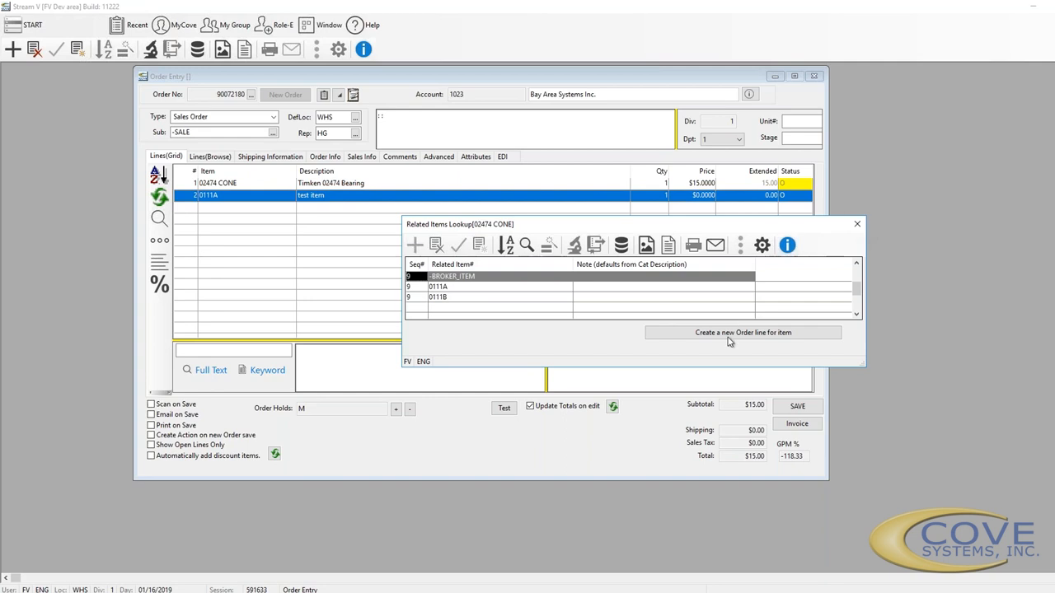
pyautogui.click(742, 332)
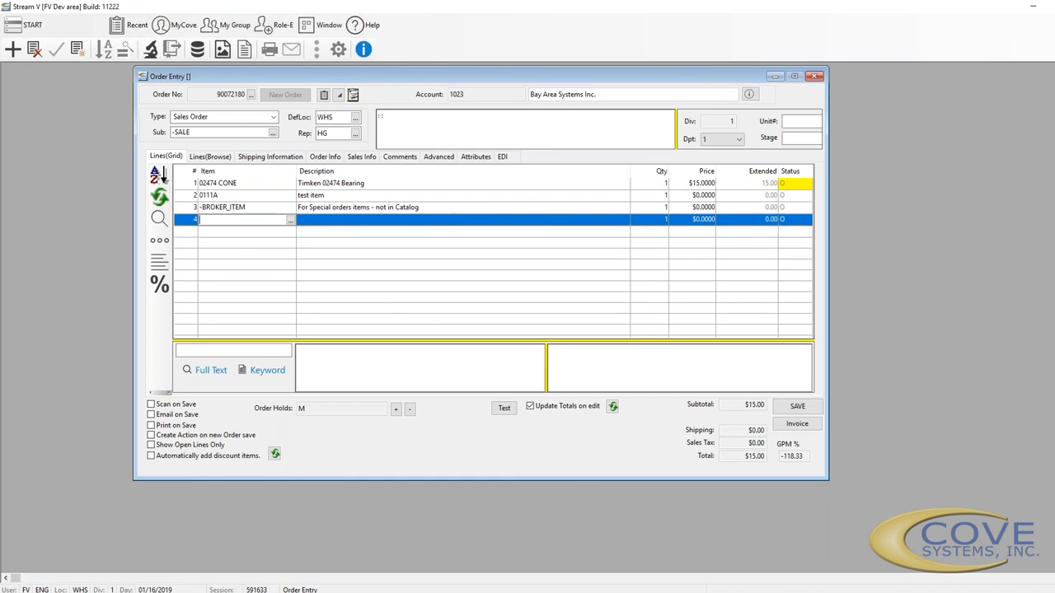
pyautogui.moveTo(693, 220)
pyautogui.write('2')
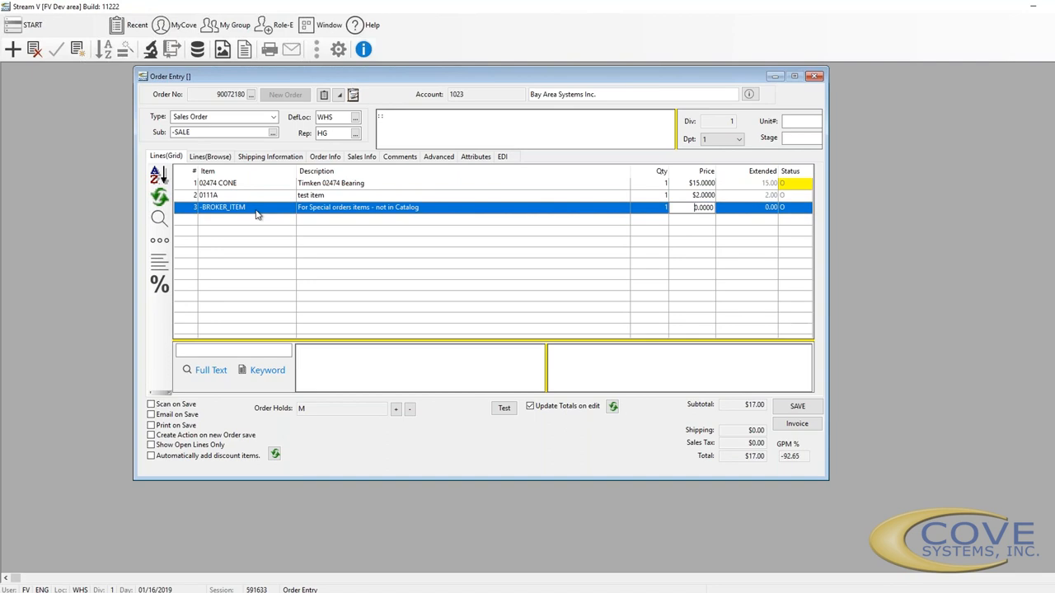
pyautogui.moveTo(385, 212)
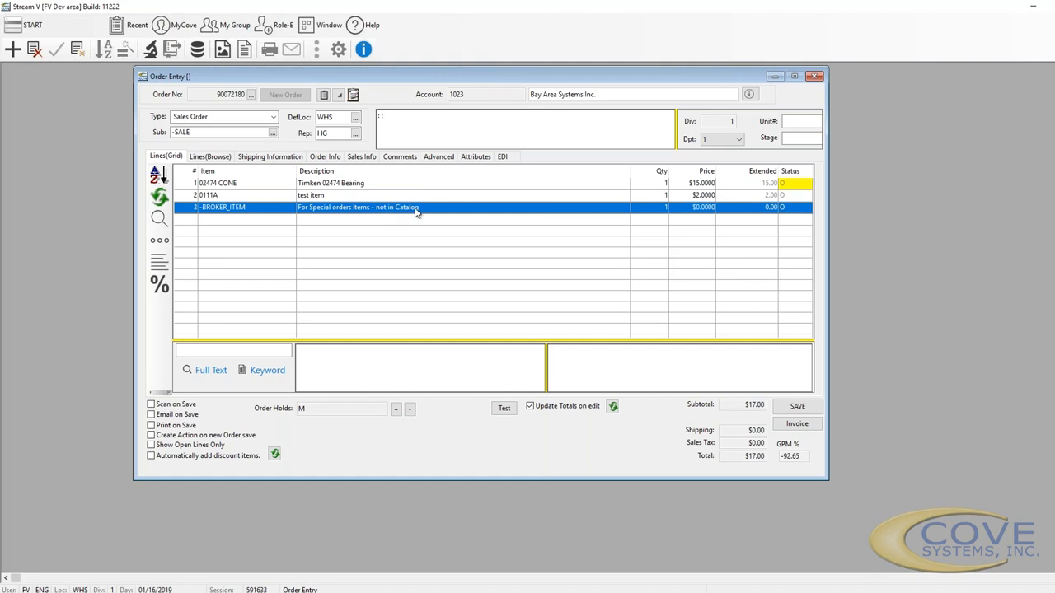
pyautogui.moveTo(383, 214)
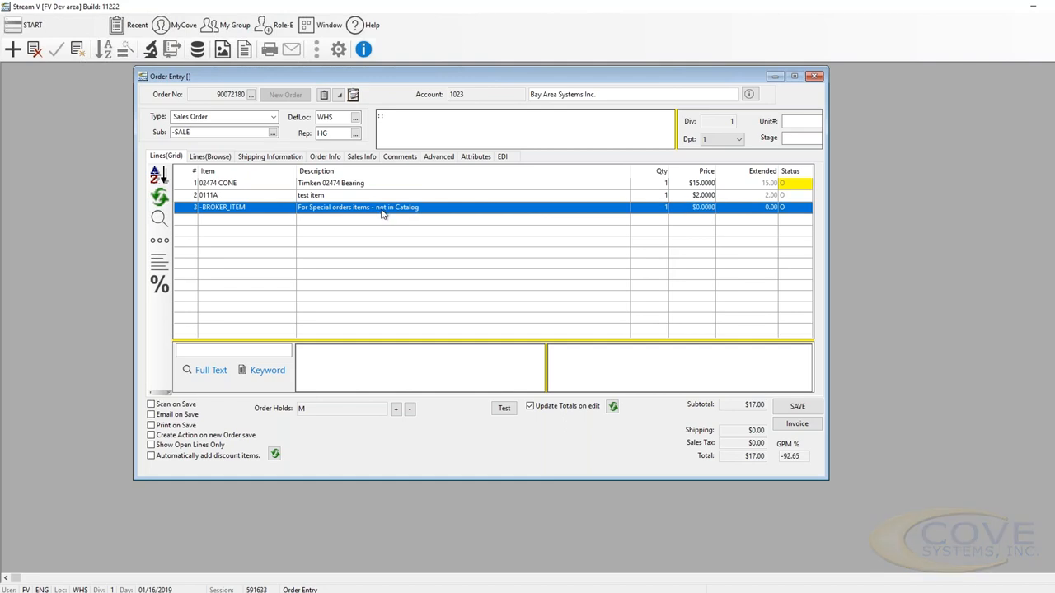